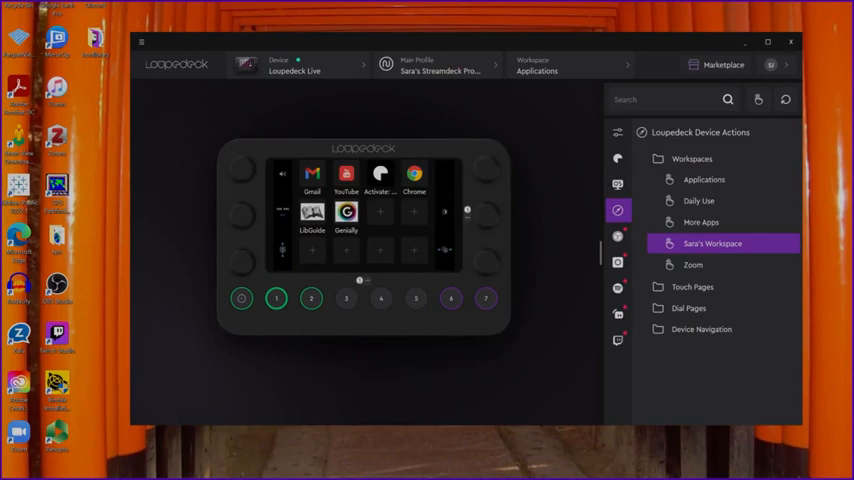
{"action": "mouse_move", "coordinate": [286, 348]}
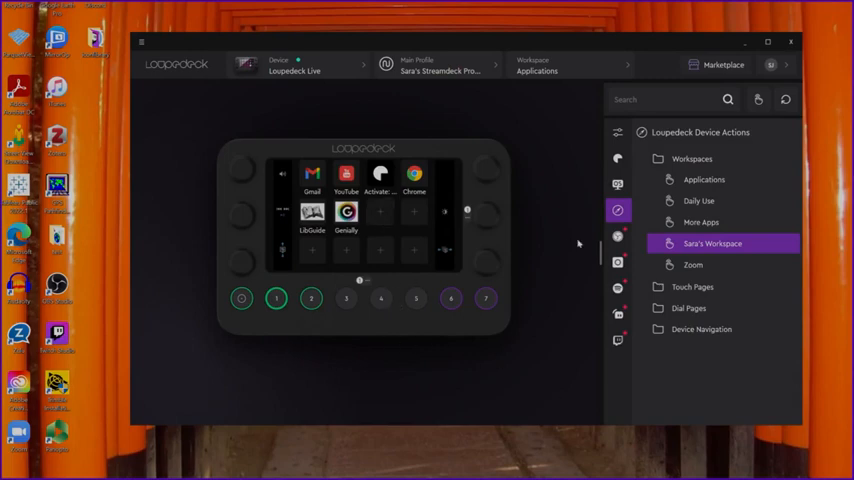
{"action": "mouse_move", "coordinate": [404, 396]}
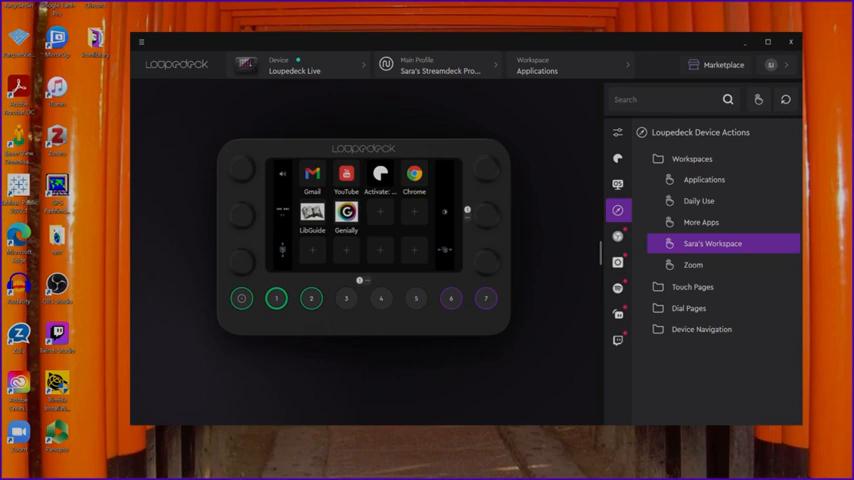
Look at another workspace page and return to the Applications workspace
{"action": "left_click", "coordinate": [712, 244]}
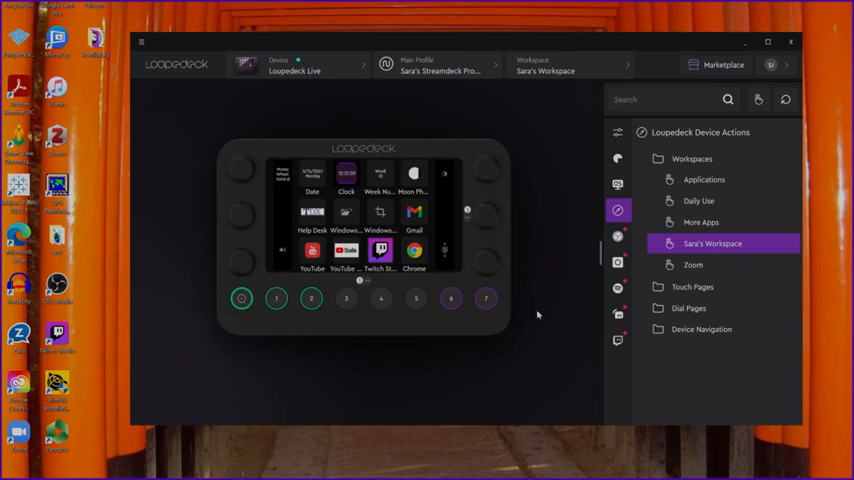
{"action": "left_click", "coordinate": [536, 64]}
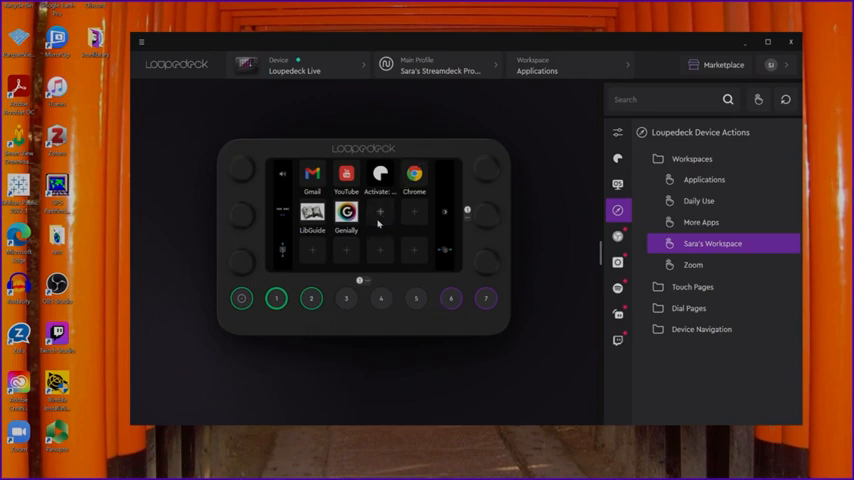
Create a Web Page action on an empty button named Thinglink and select its URL for replacement
{"action": "left_click", "coordinate": [380, 210]}
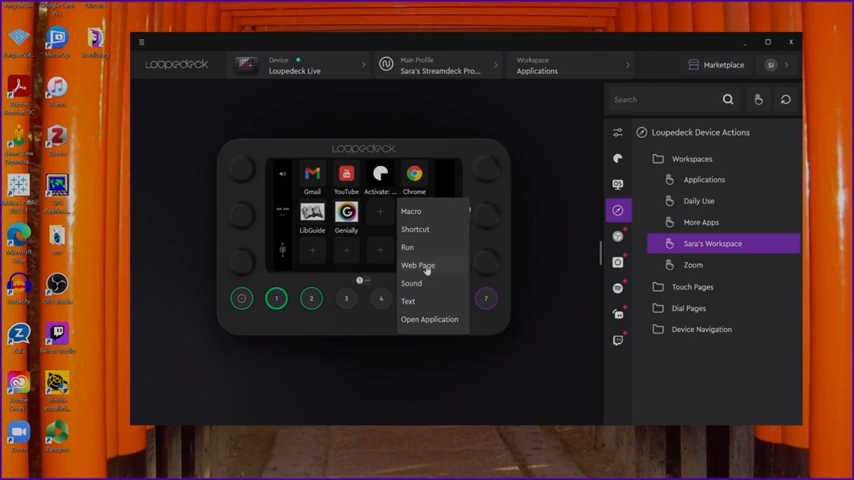
{"action": "left_click", "coordinate": [418, 264]}
{"action": "type", "text": "Thin"}
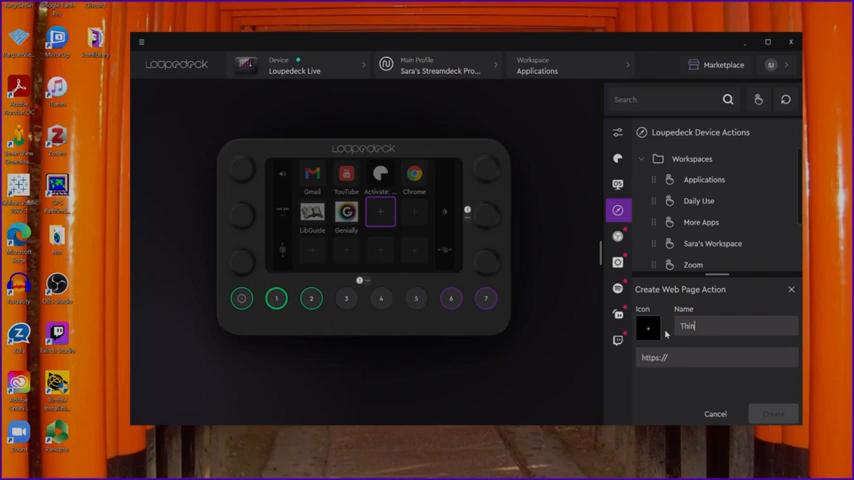
{"action": "type", "text": "glink"}
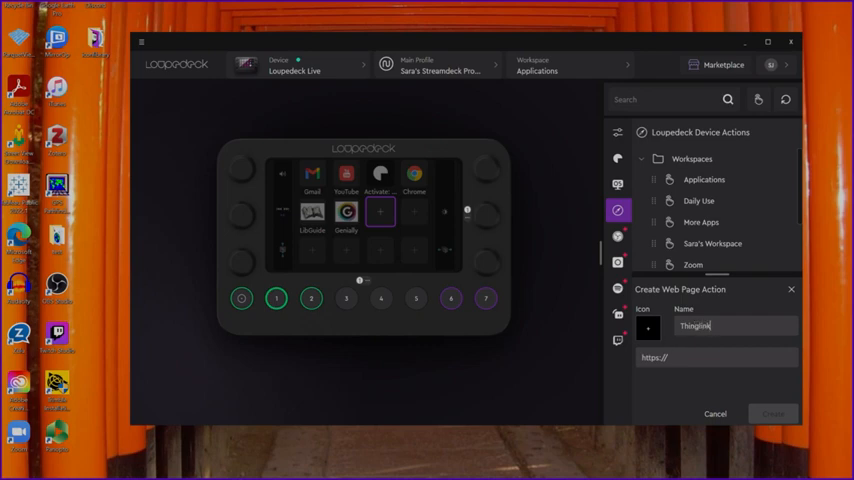
{"action": "double_click", "coordinate": [680, 358]}
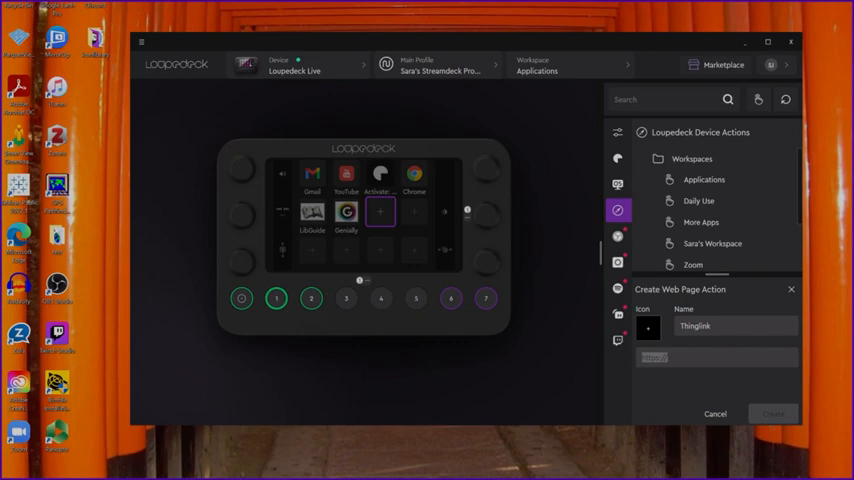
{"action": "mouse_move", "coordinate": [318, 158]}
{"action": "type", "text": "www.thinglink.com/"}
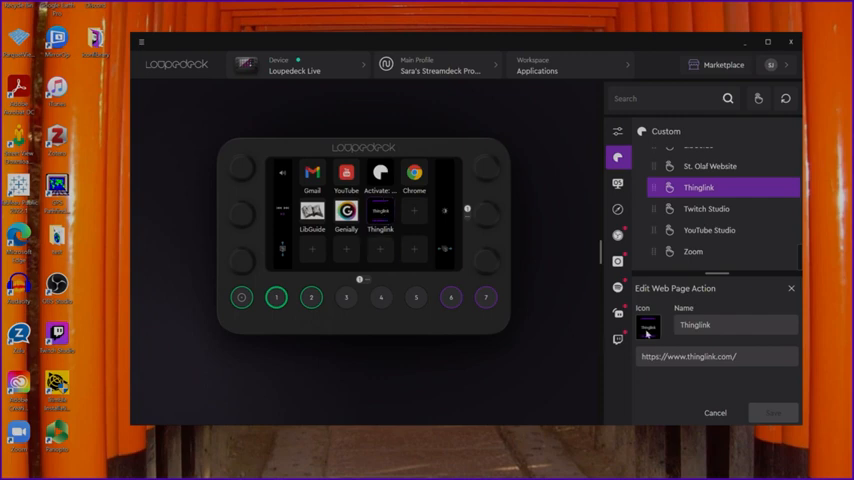
Browse the Icon Library's Loupedeck Media Icons and SideshowFX Icon Sampler packs for the Thinglink action
{"action": "left_click", "coordinate": [648, 324]}
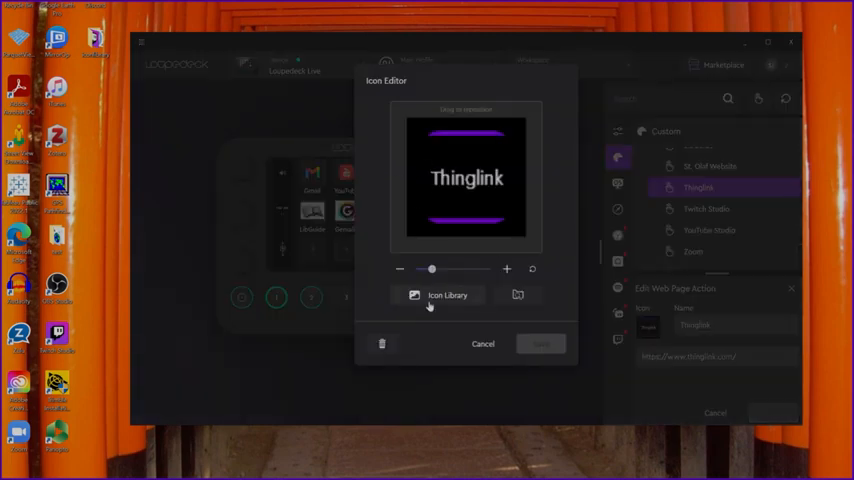
{"action": "left_click", "coordinate": [448, 294]}
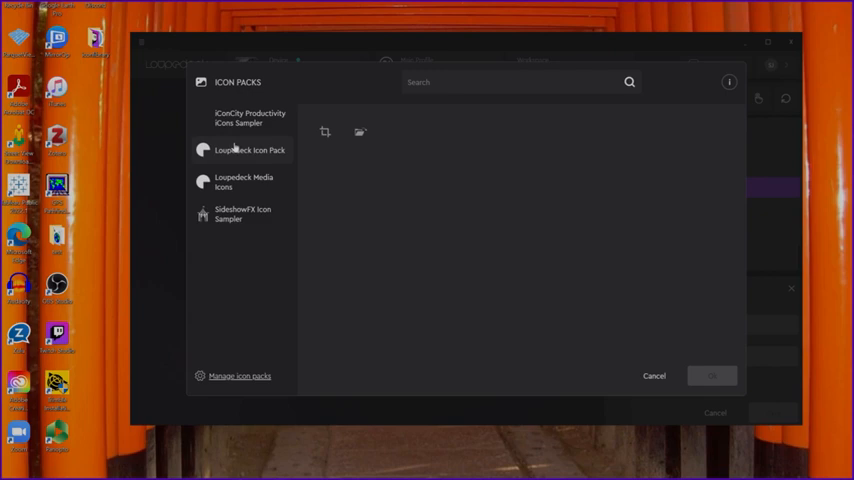
{"action": "left_click", "coordinate": [242, 182]}
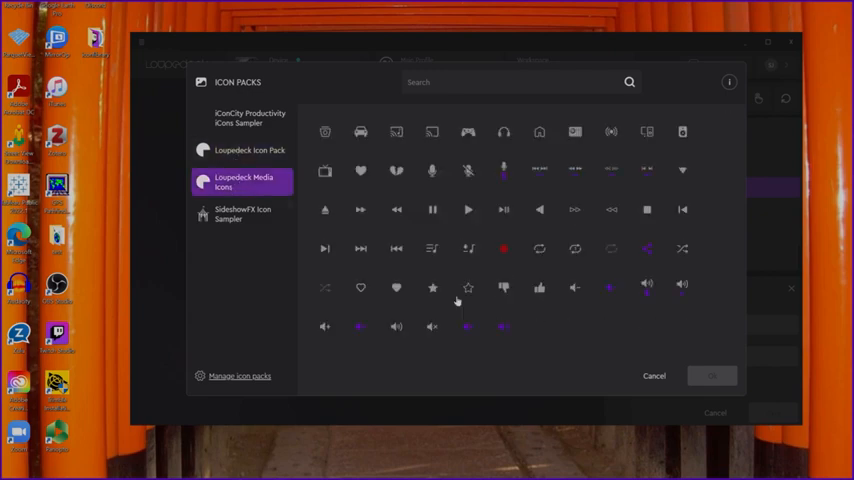
{"action": "mouse_move", "coordinate": [572, 280]}
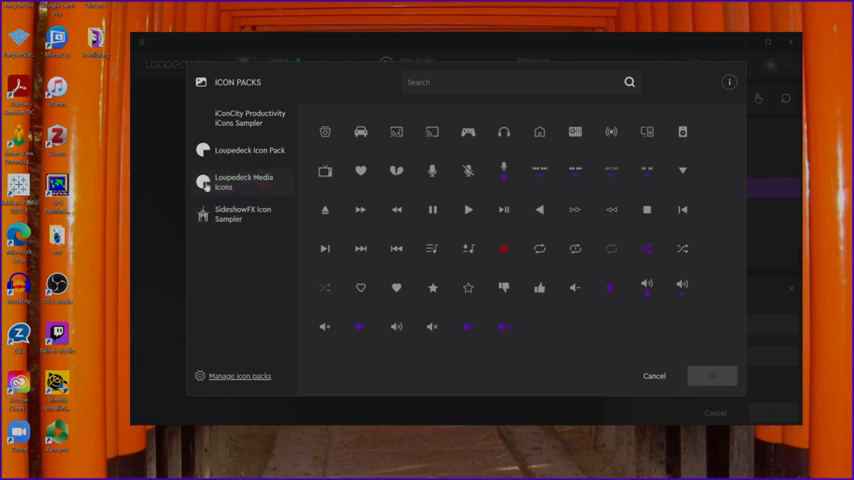
{"action": "left_click", "coordinate": [242, 212]}
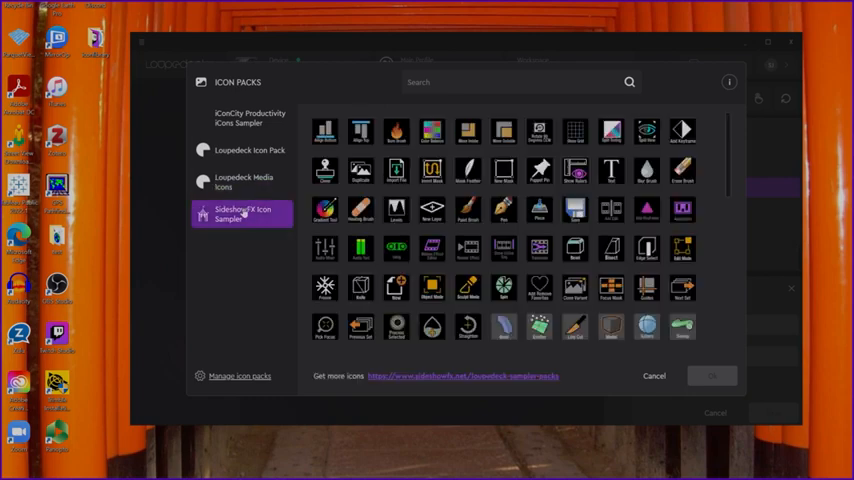
Flip between the two icon packs again and leave the library without choosing an icon
{"action": "left_click", "coordinate": [242, 180]}
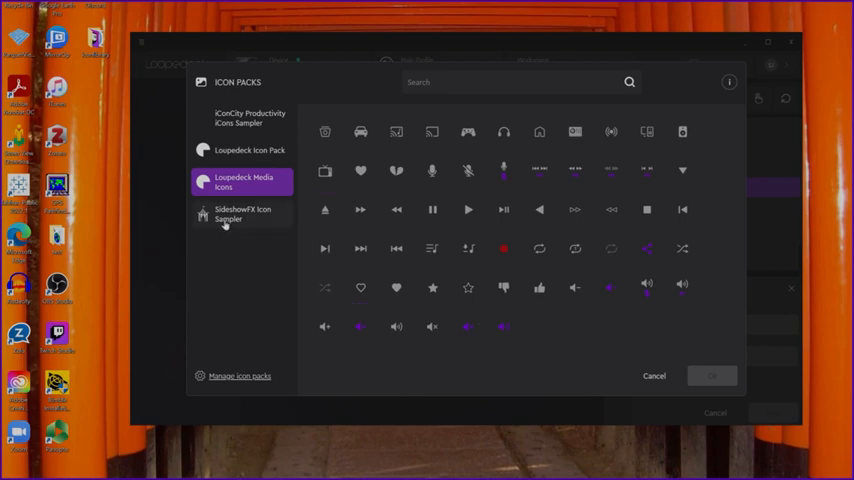
{"action": "left_click", "coordinate": [240, 212]}
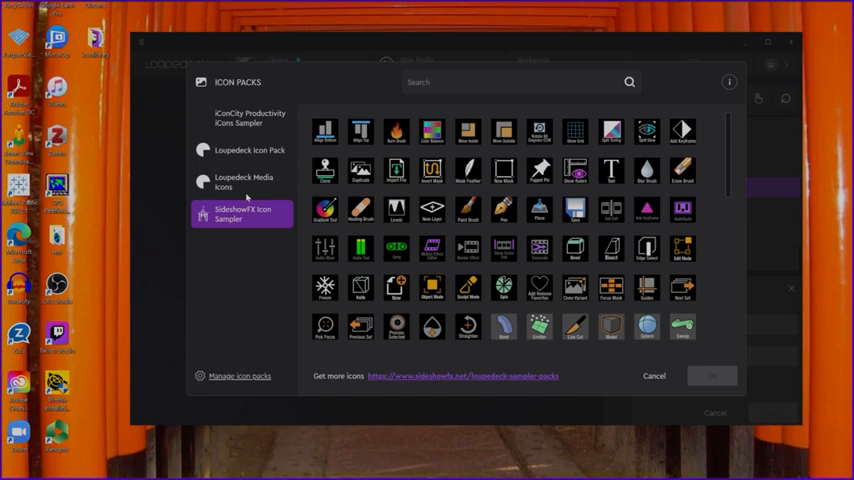
{"action": "left_click", "coordinate": [242, 180]}
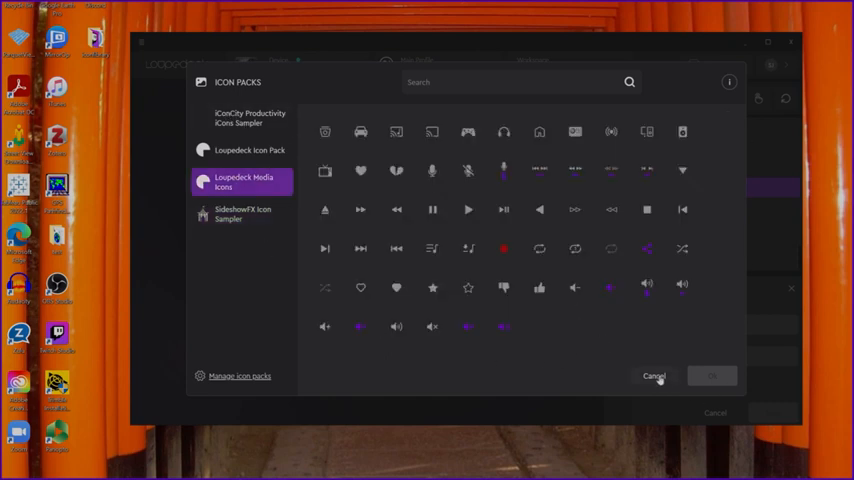
{"action": "left_click", "coordinate": [654, 376]}
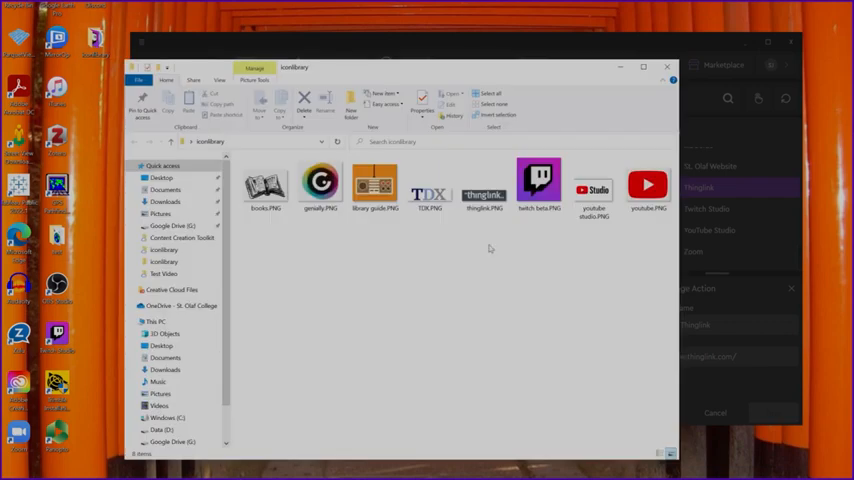
{"action": "left_click", "coordinate": [484, 184]}
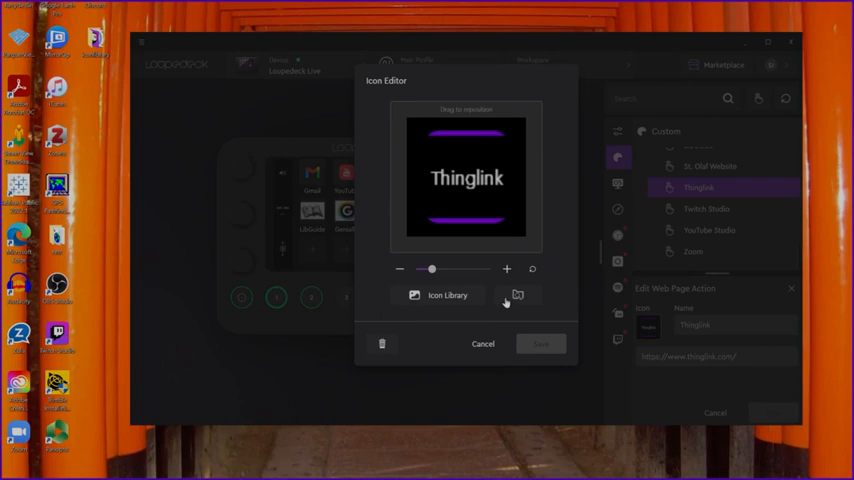
{"action": "mouse_move", "coordinate": [516, 296]}
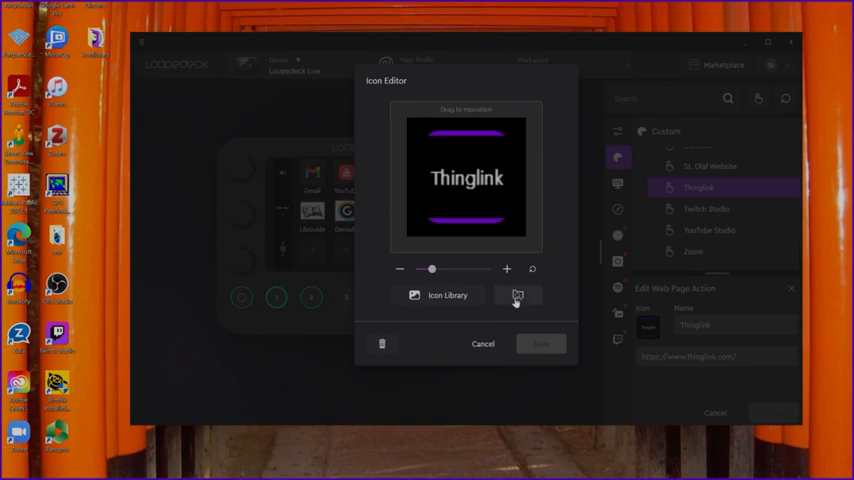
Browse for an image file, navigating Users > user > Desktop > iconlibrary
{"action": "left_click", "coordinate": [516, 296]}
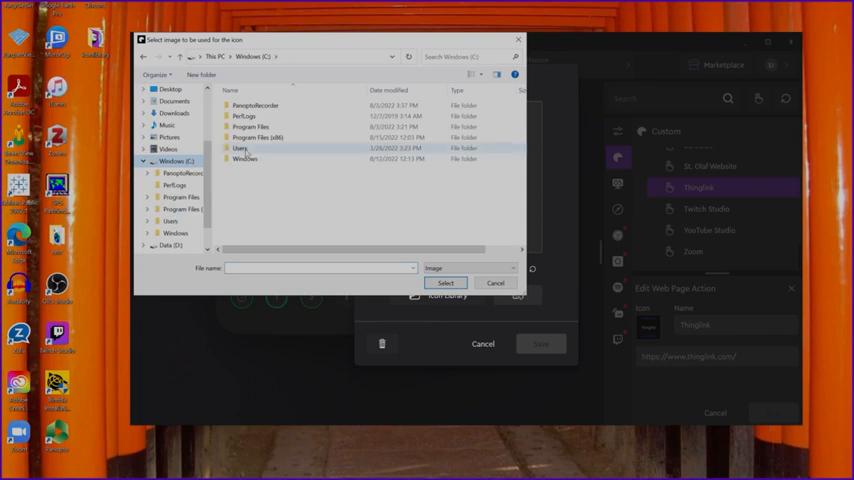
{"action": "double_click", "coordinate": [240, 148]}
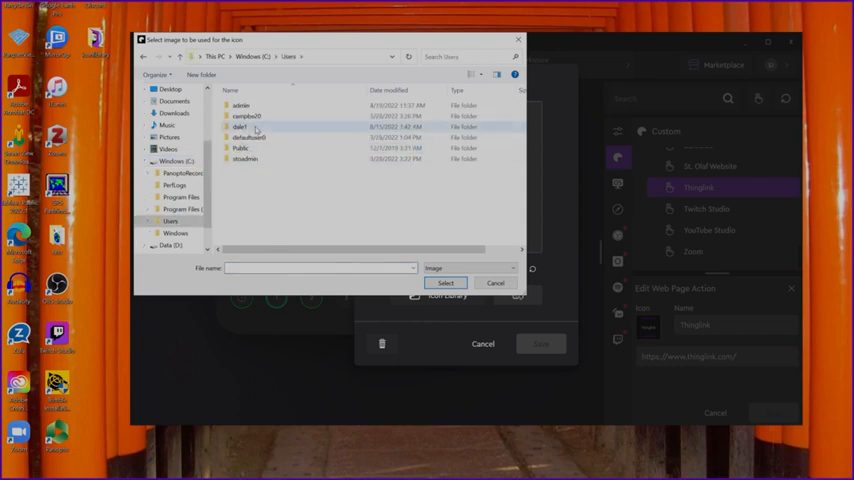
{"action": "double_click", "coordinate": [242, 126]}
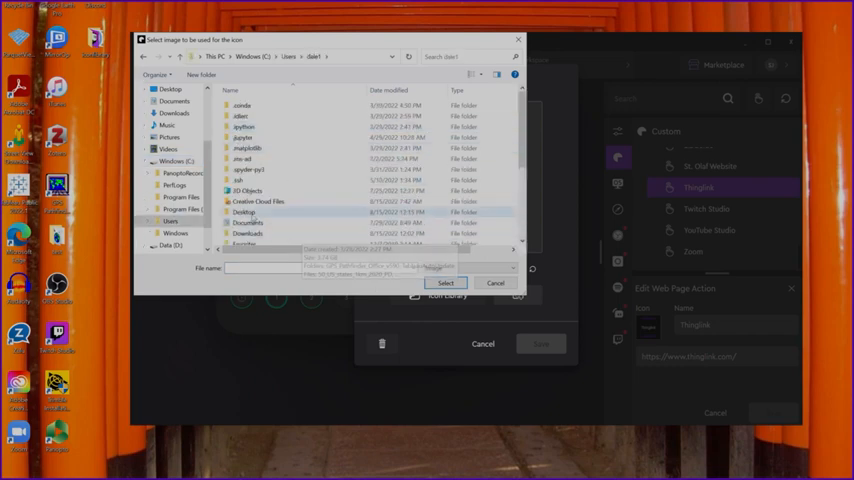
{"action": "double_click", "coordinate": [244, 212]}
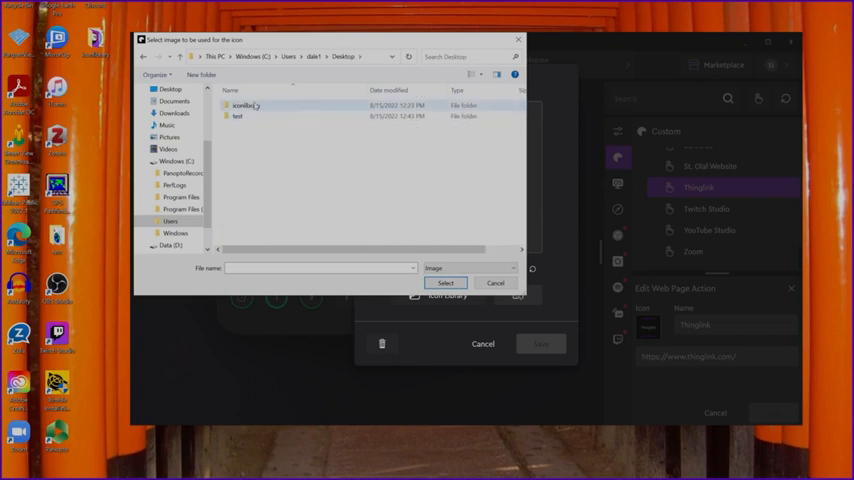
{"action": "double_click", "coordinate": [248, 106]}
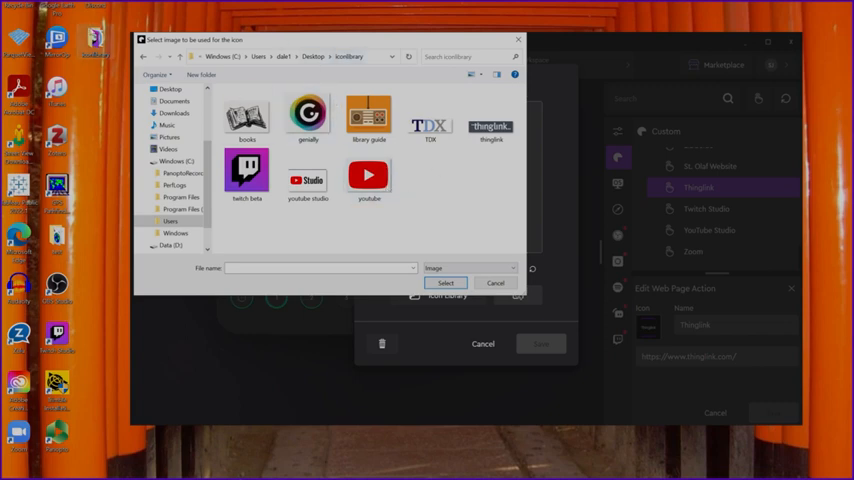
Select the thinglink image and confirm it as the action's icon
{"action": "left_click", "coordinate": [492, 120]}
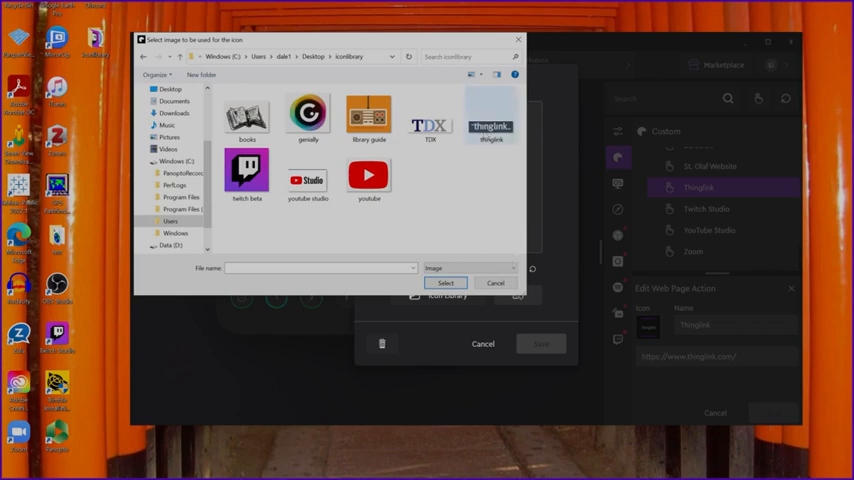
{"action": "left_click", "coordinate": [490, 116]}
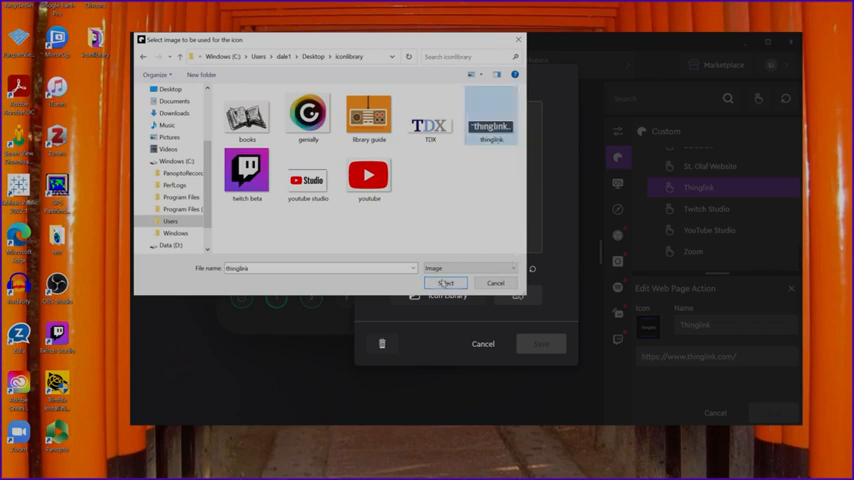
{"action": "left_click", "coordinate": [446, 284]}
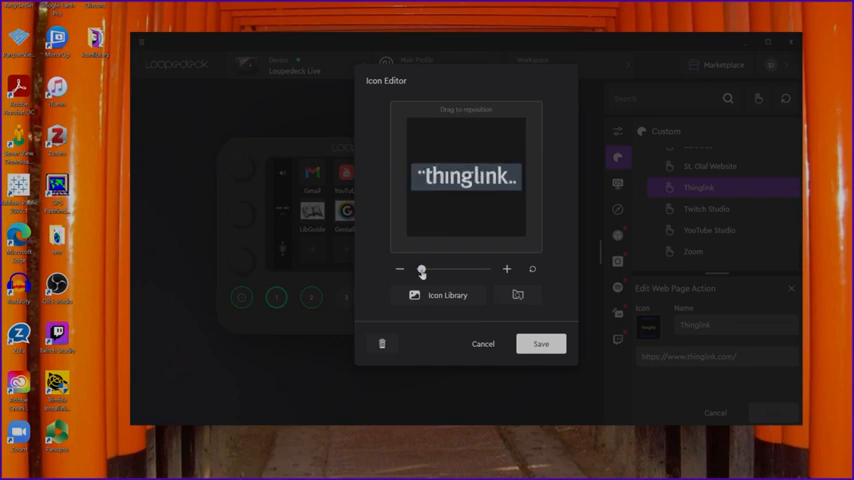
Save the thinglink banner icon and save the Thinglink web page action
{"action": "left_click", "coordinate": [540, 344]}
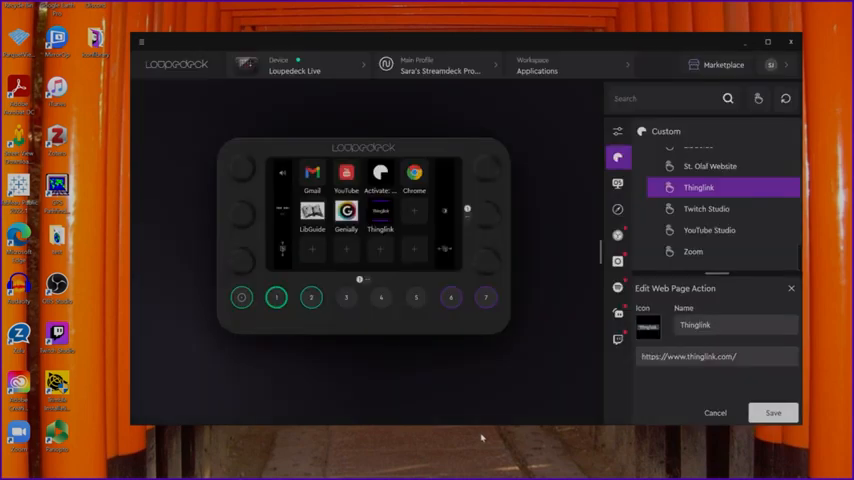
{"action": "left_click", "coordinate": [772, 412]}
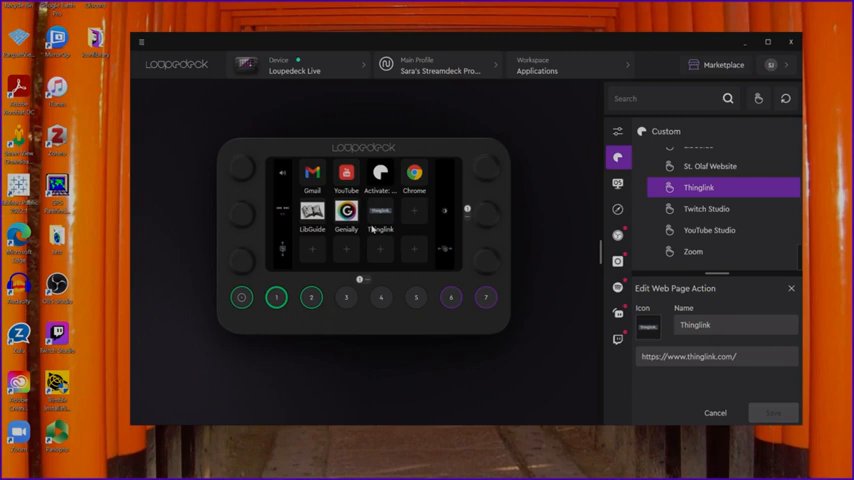